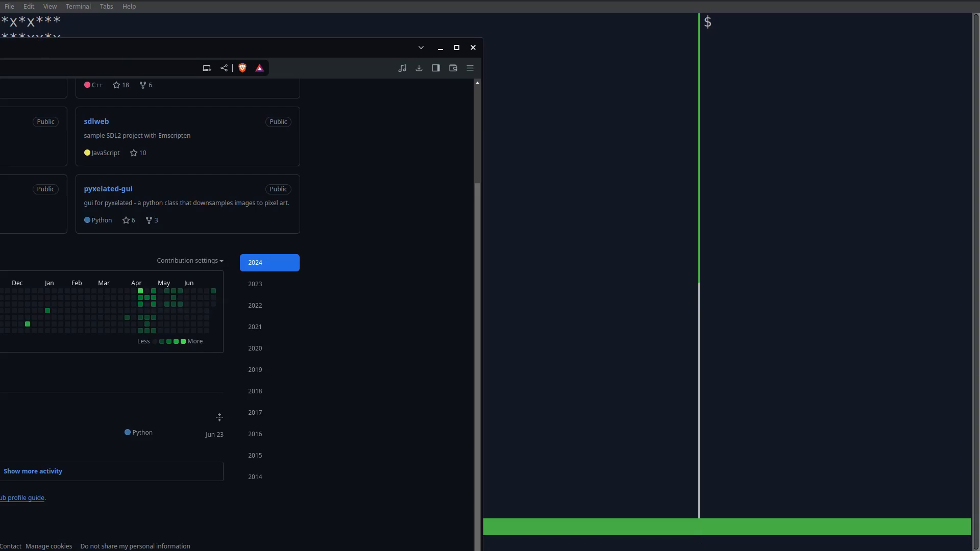
{"action": "mouse_move", "coordinate": [154, 291]}
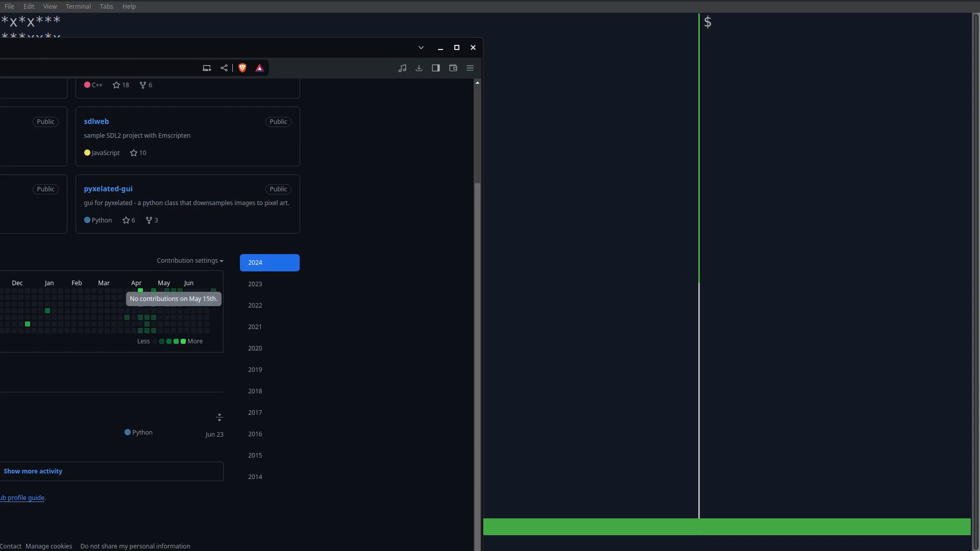
{"action": "mouse_move", "coordinate": [140, 290]}
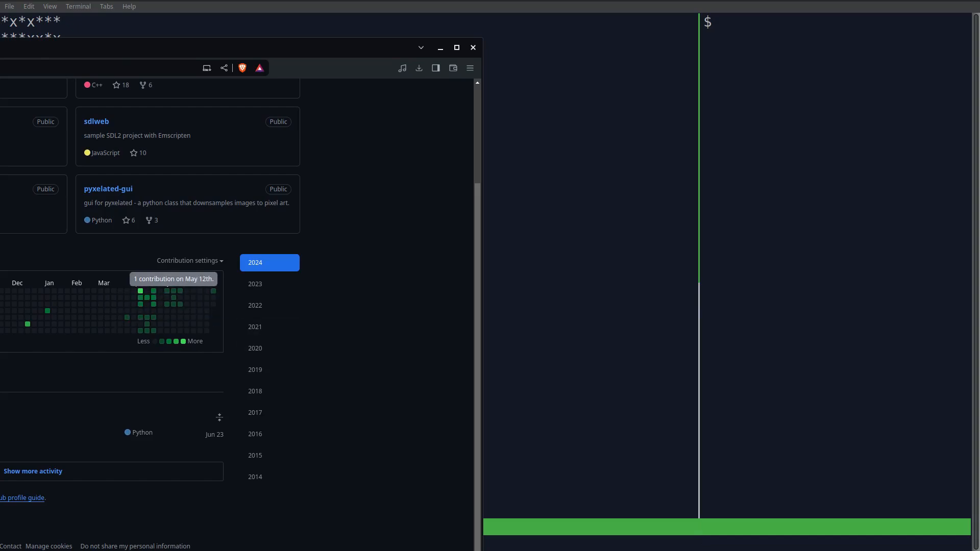
{"action": "mouse_move", "coordinate": [139, 311]}
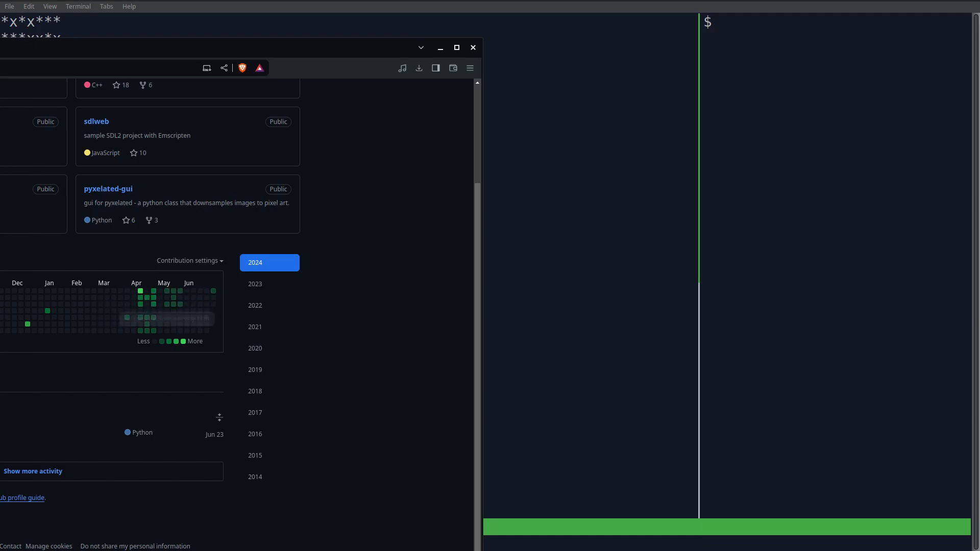
{"action": "mouse_move", "coordinate": [140, 298]}
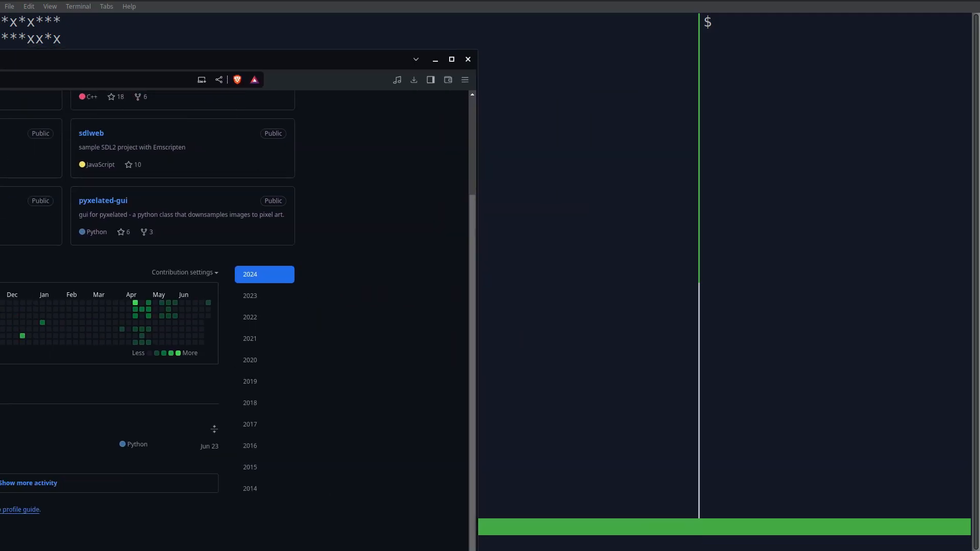
Open commit.py in nano to view its imports and read_date_from_file function.
{"action": "left_click", "coordinate": [467, 59]}
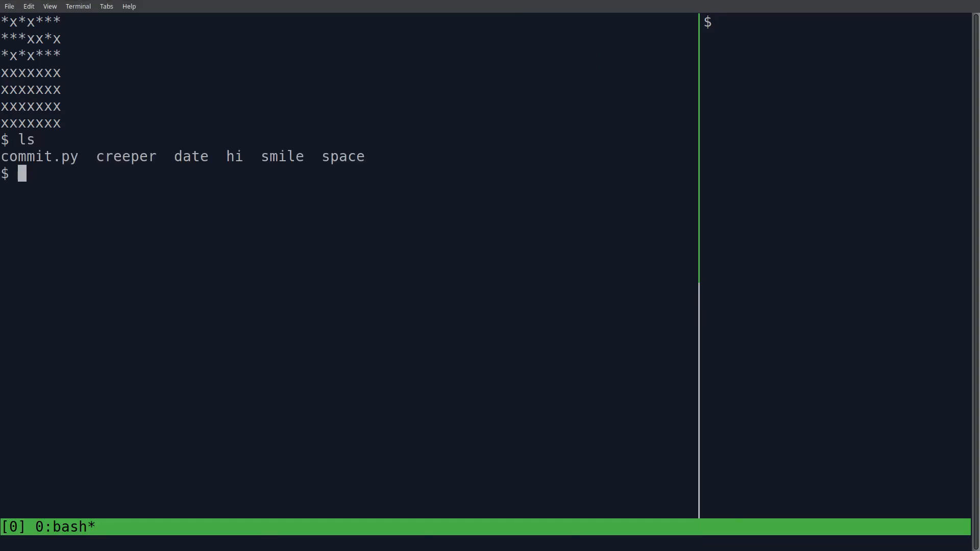
{"action": "type", "text": "nano commit.py"}
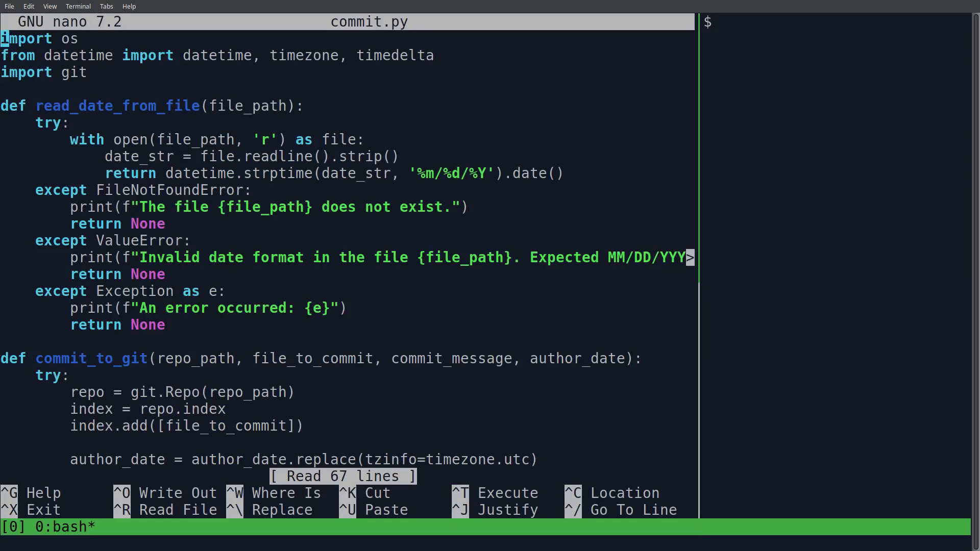
{"action": "type", "text": "exit"}
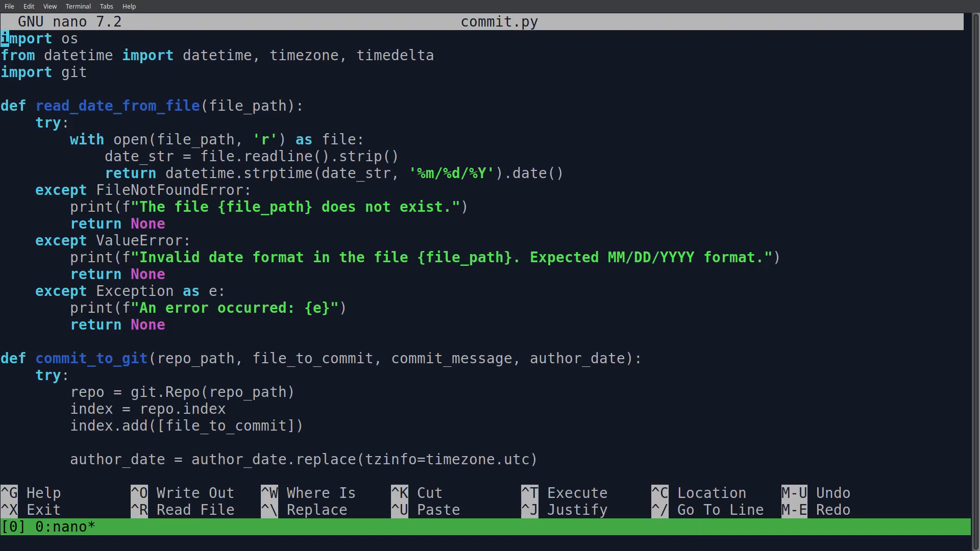
{"action": "scroll", "scroll_direction": "down", "scroll_amount": 3}
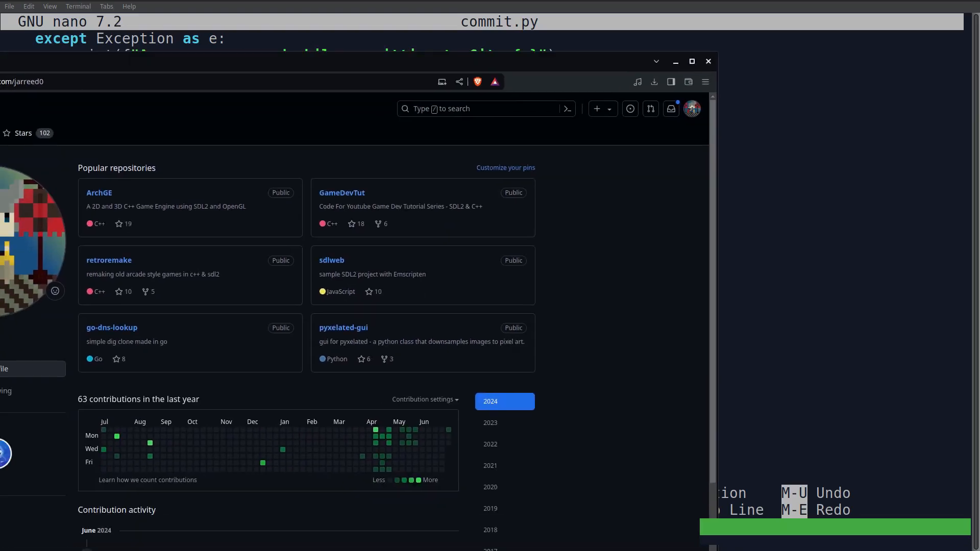
Display the 2015 contribution graph on the GitHub profile, showing 0 contributions.
{"action": "scroll", "scroll_direction": "down", "scroll_amount": 3}
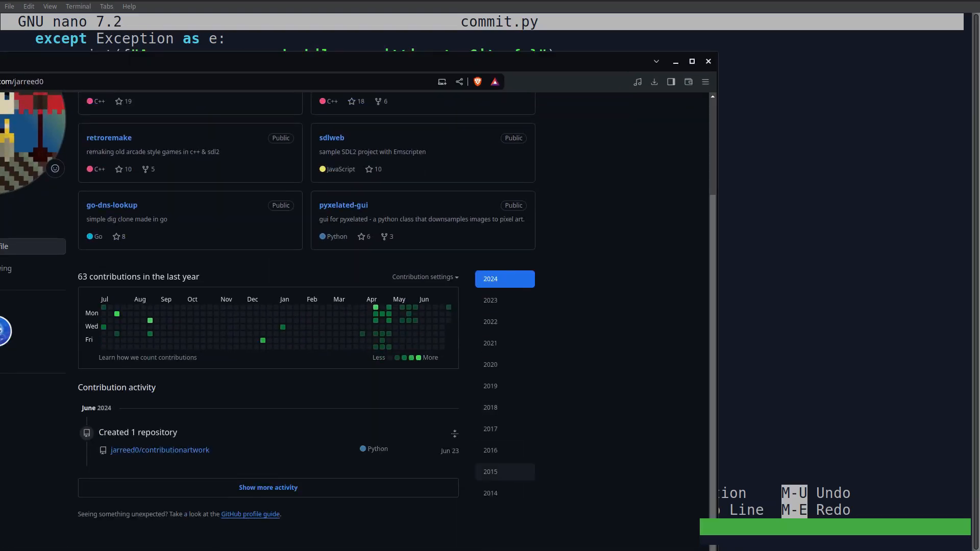
{"action": "left_click", "coordinate": [503, 471]}
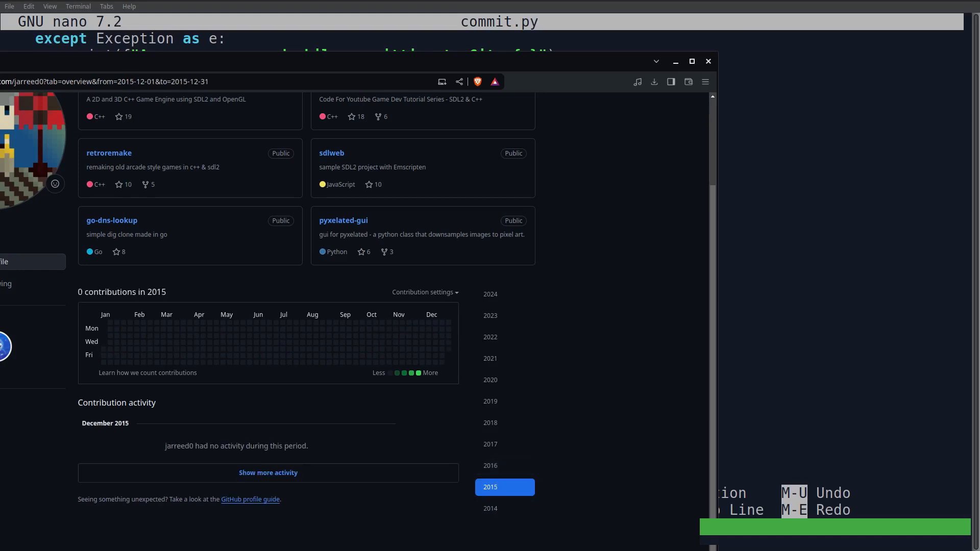
{"action": "mouse_move", "coordinate": [100, 343]}
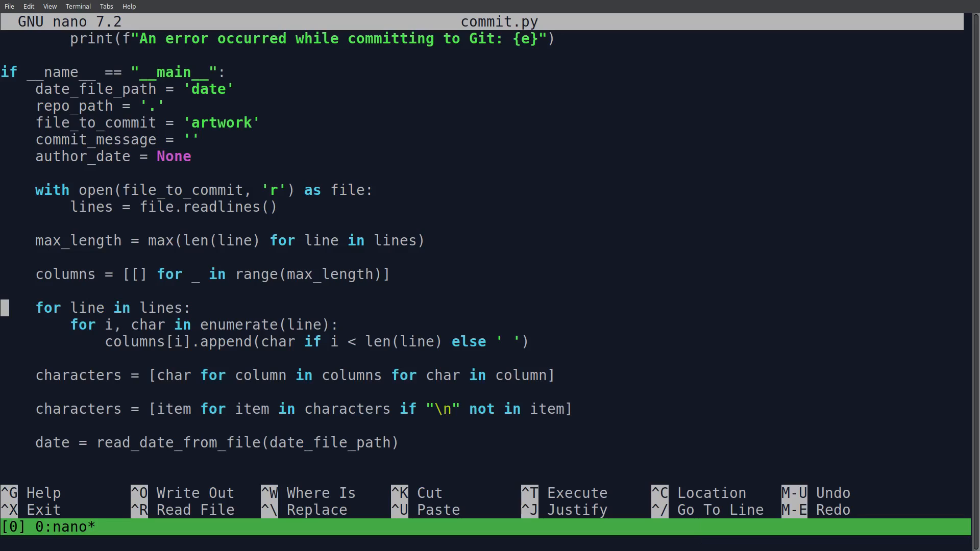
{"action": "scroll", "scroll_direction": "down", "scroll_amount": 3}
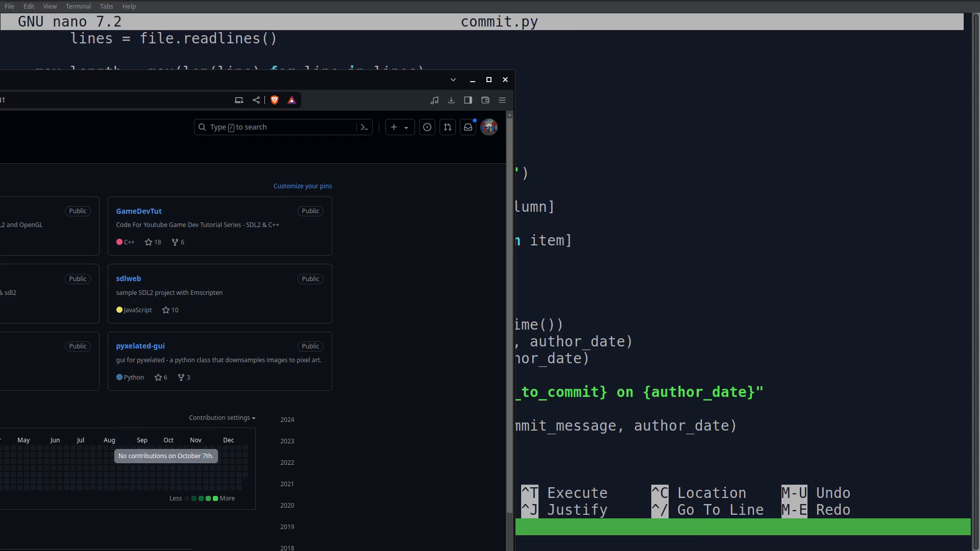
{"action": "left_click", "coordinate": [504, 80]}
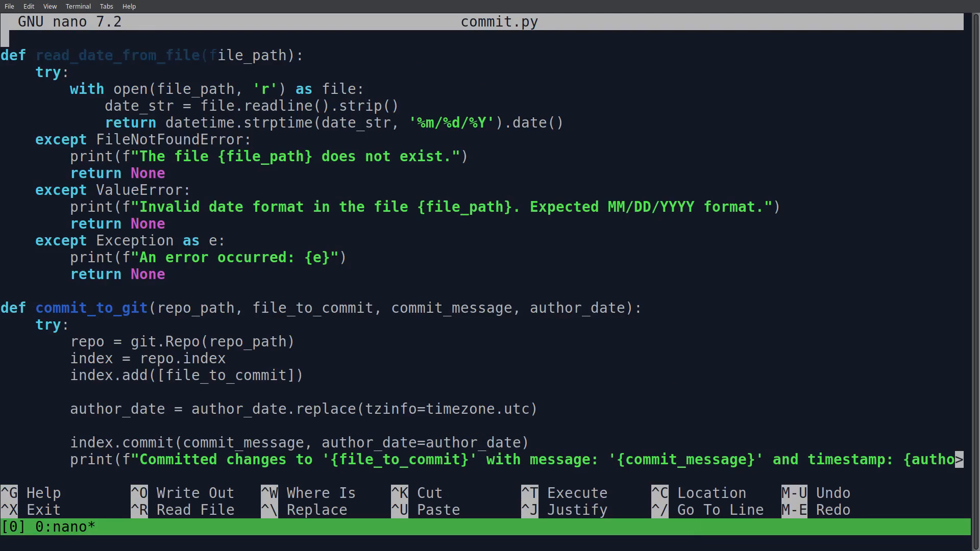
{"action": "scroll", "scroll_direction": "down", "scroll_amount": 3}
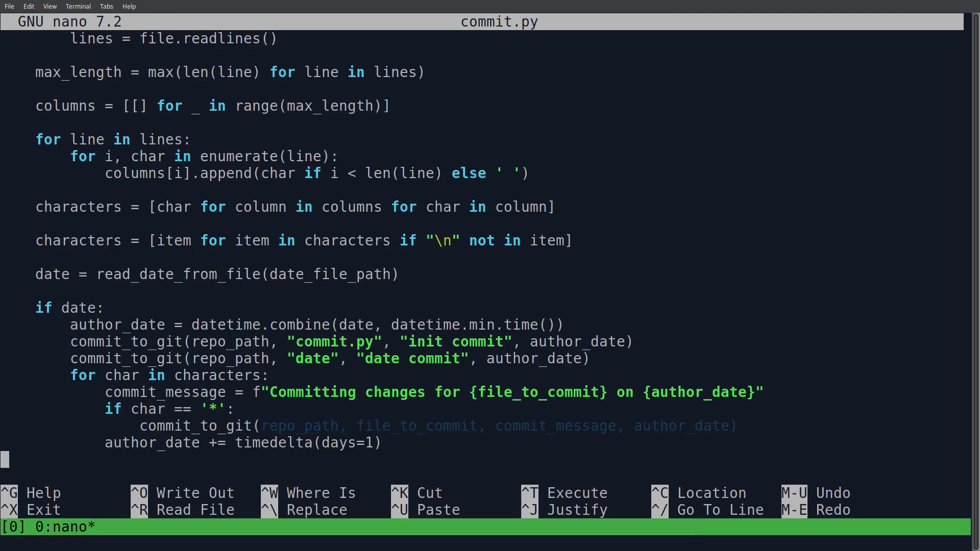
{"action": "scroll", "scroll_direction": "up", "scroll_amount": 3}
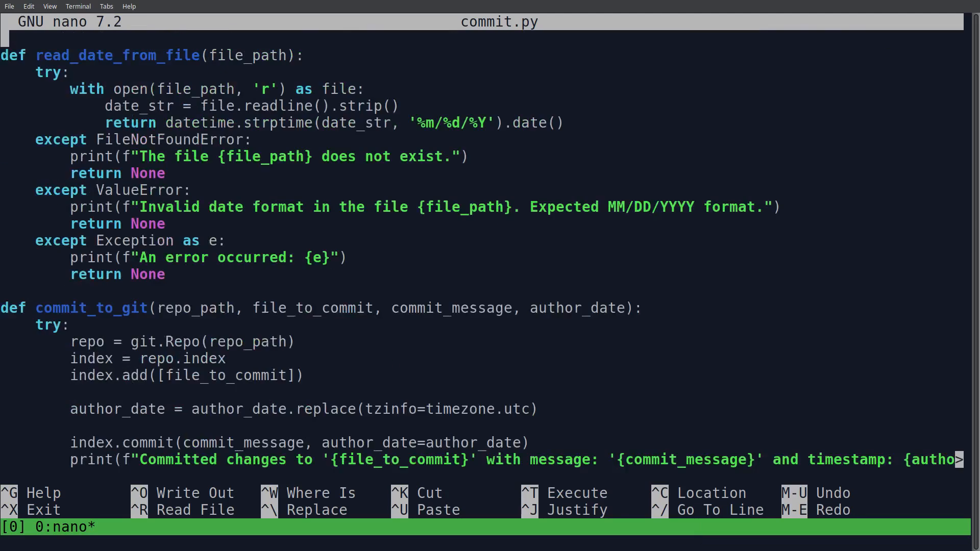
{"action": "scroll", "scroll_direction": "down", "scroll_amount": 3}
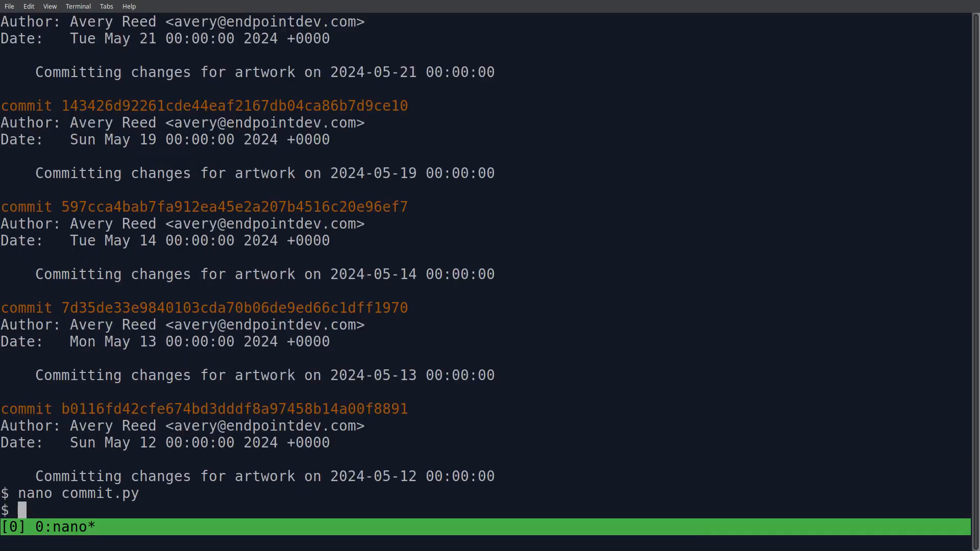
List the files and inspect the a, hi, smile and space pattern files.
{"action": "type", "text": "cat a"}
{"action": "type", "text": ";"}
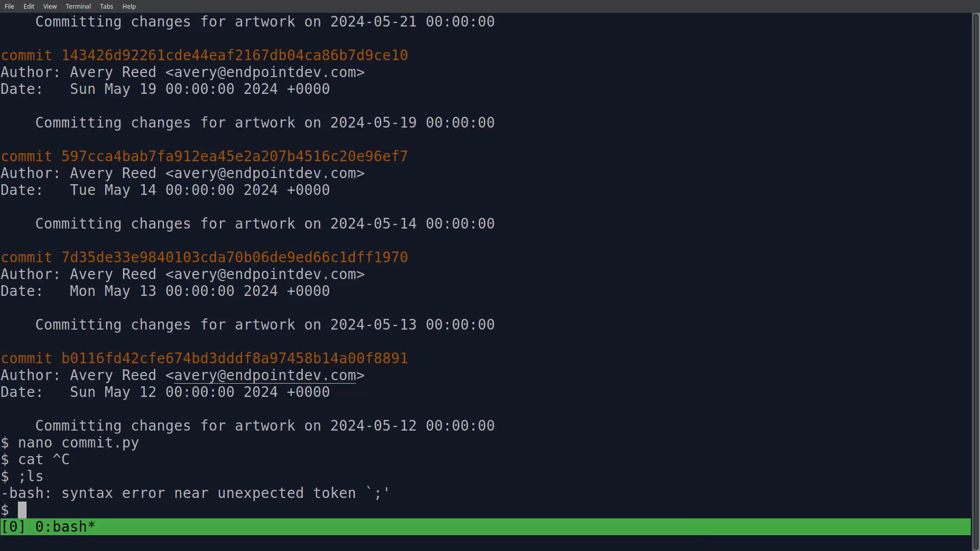
{"action": "type", "text": "ls"}
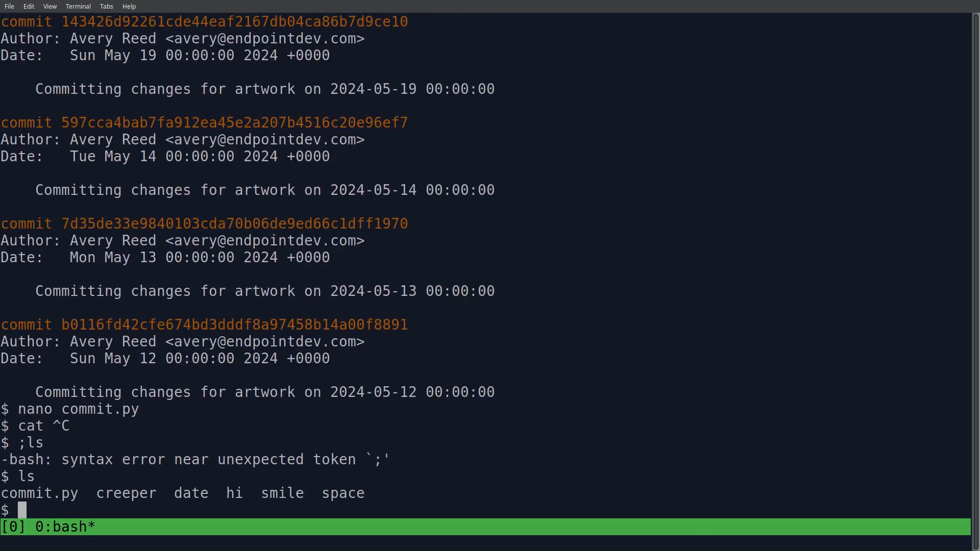
{"action": "type", "text": "cat hi"}
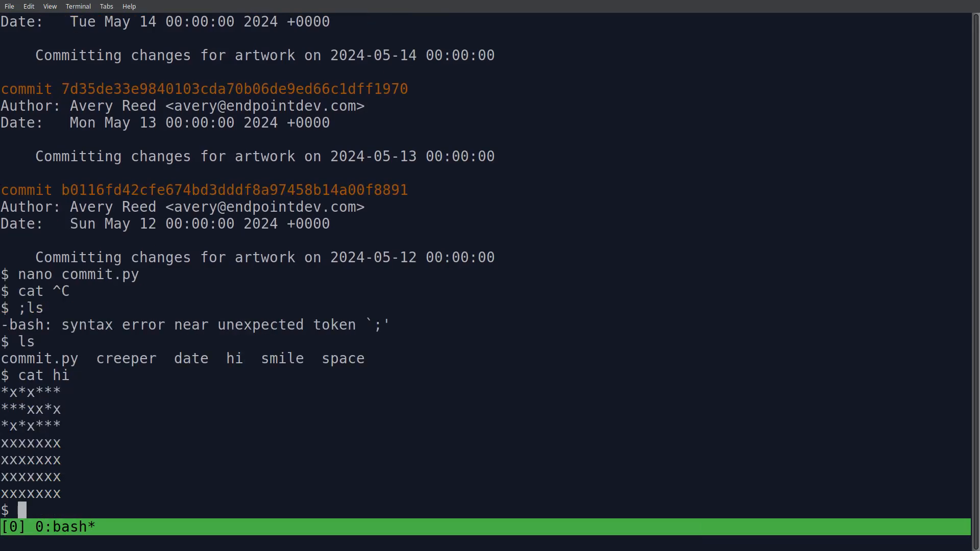
{"action": "type", "text": "cat smile"}
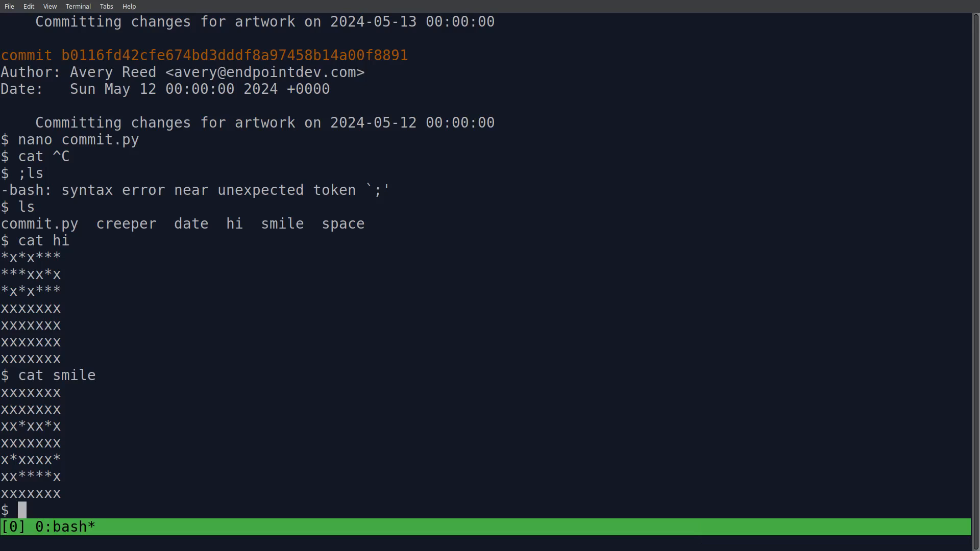
{"action": "type", "text": "ls"}
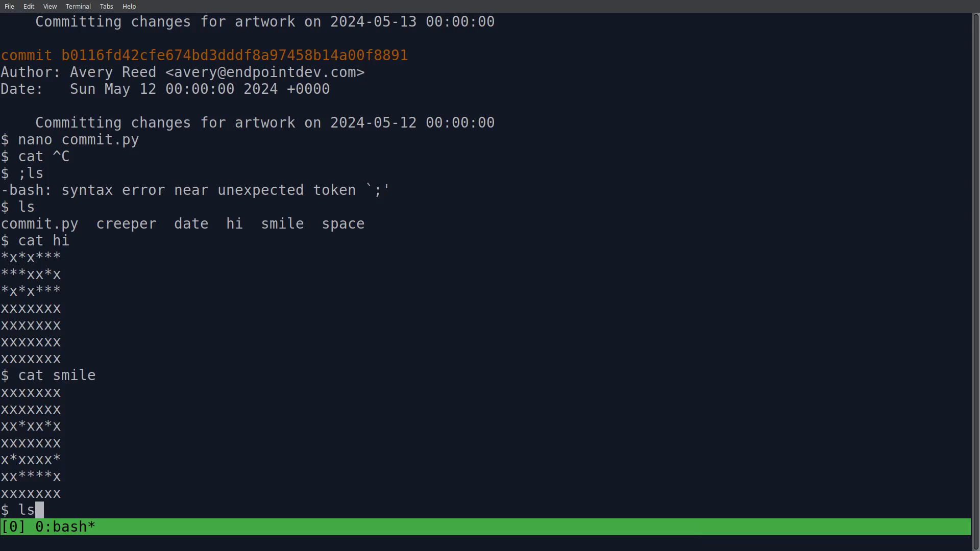
{"action": "type", "text": "cat"}
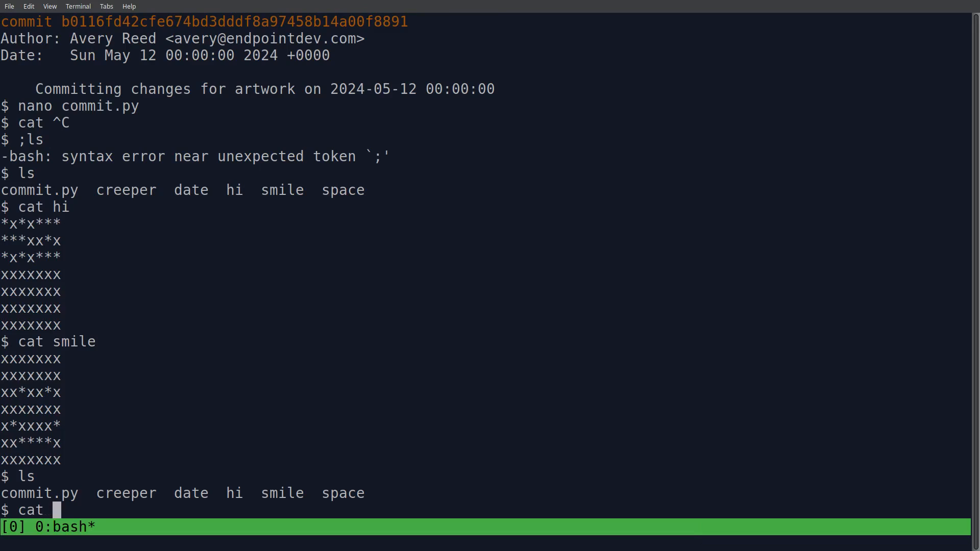
{"action": "type", "text": "space"}
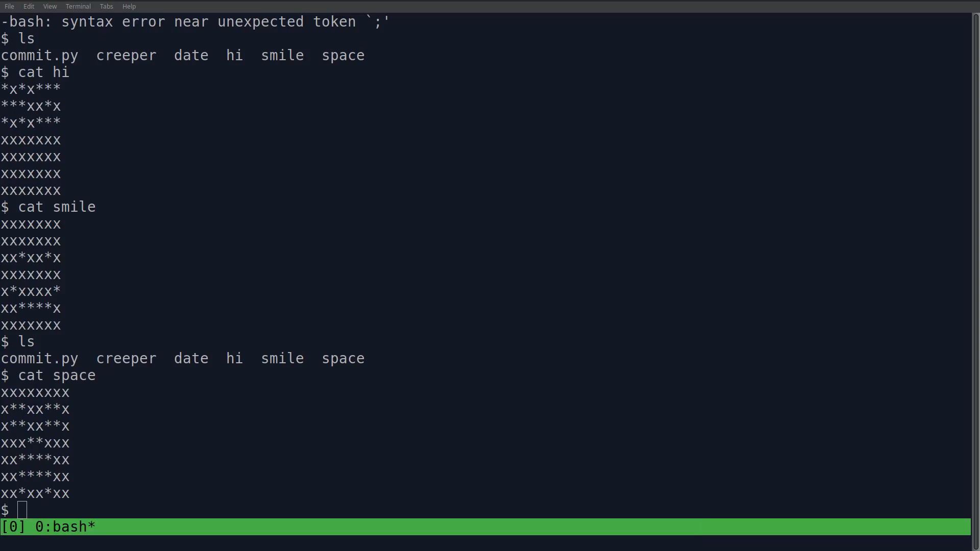
Delete the space file, copy smile to artwork, and begin typing python3.
{"action": "type", "text": "c"}
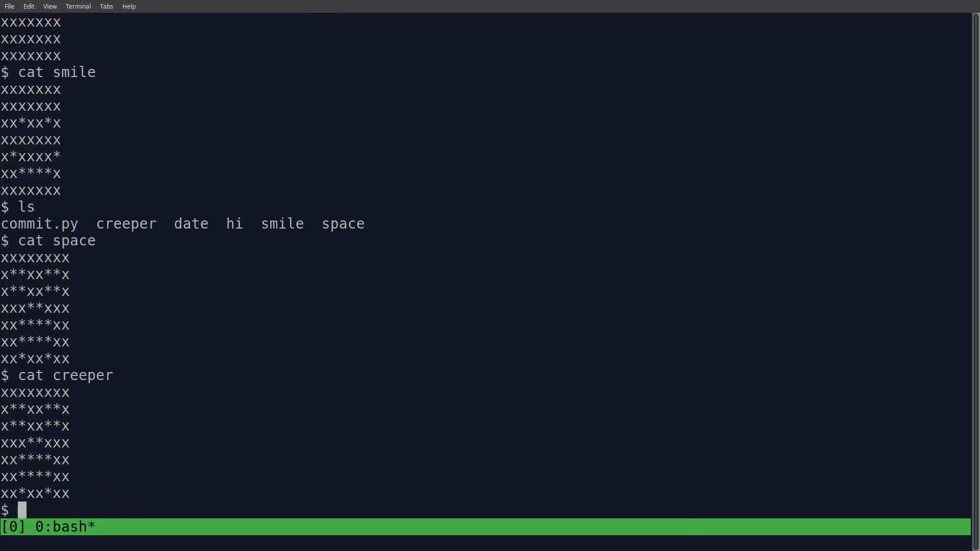
{"action": "type", "text": "rm space"}
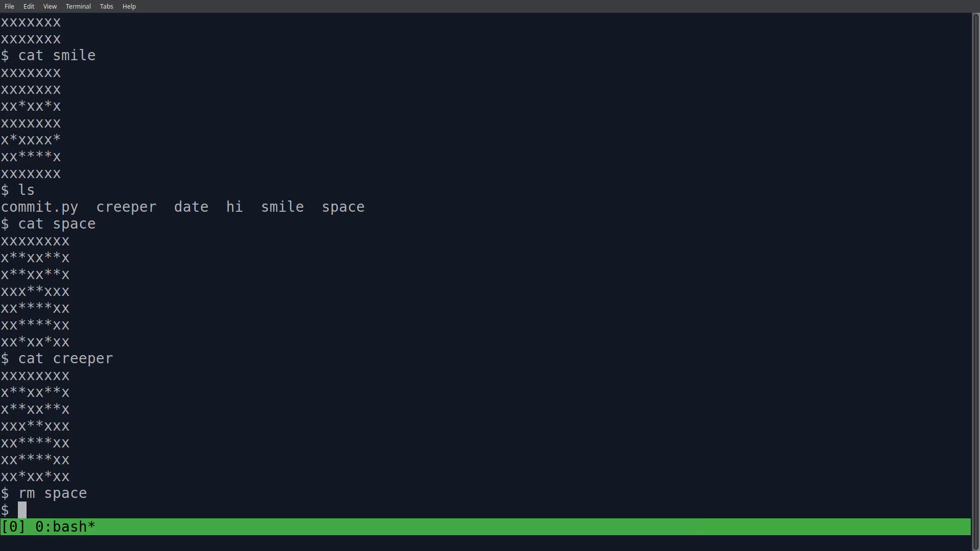
{"action": "type", "text": ";ls"}
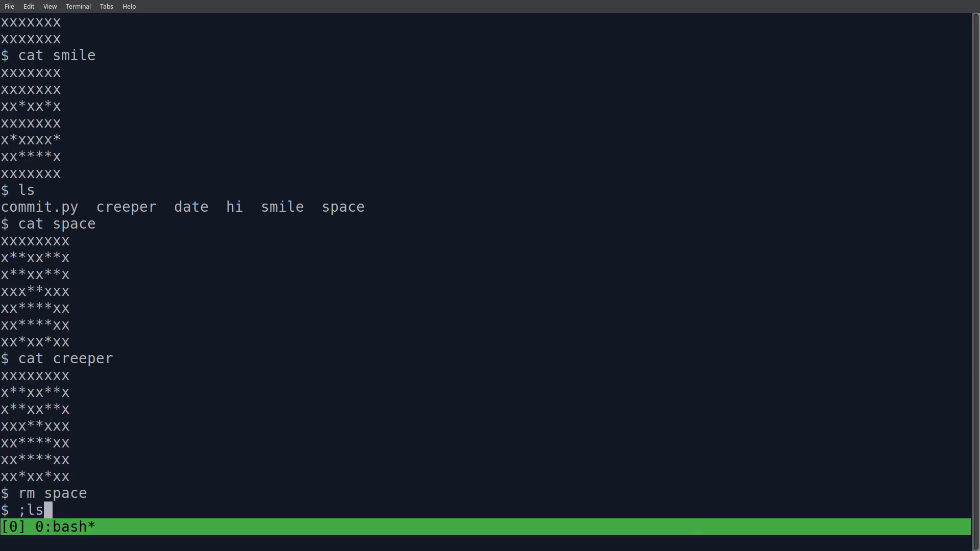
{"action": "type", "text": "cp"}
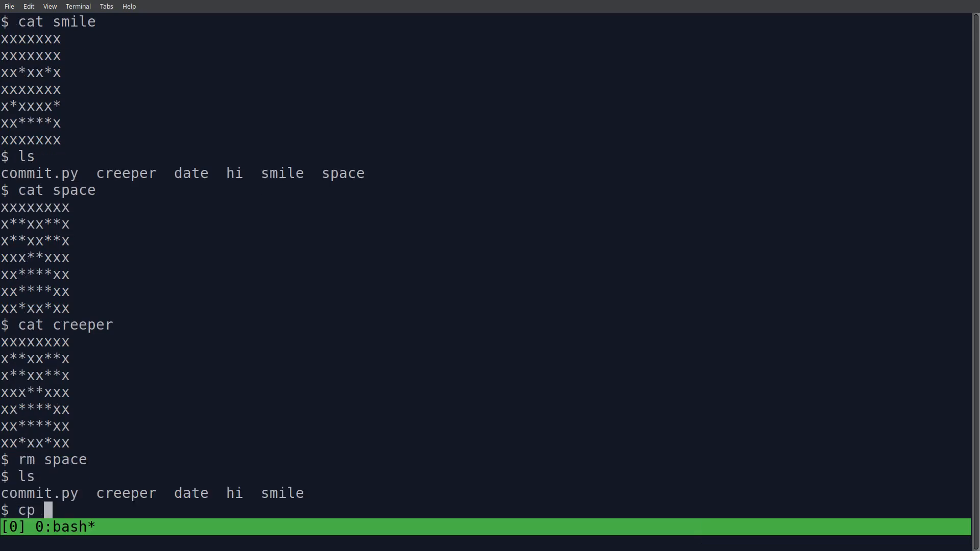
{"action": "type", "text": "smile artwork"}
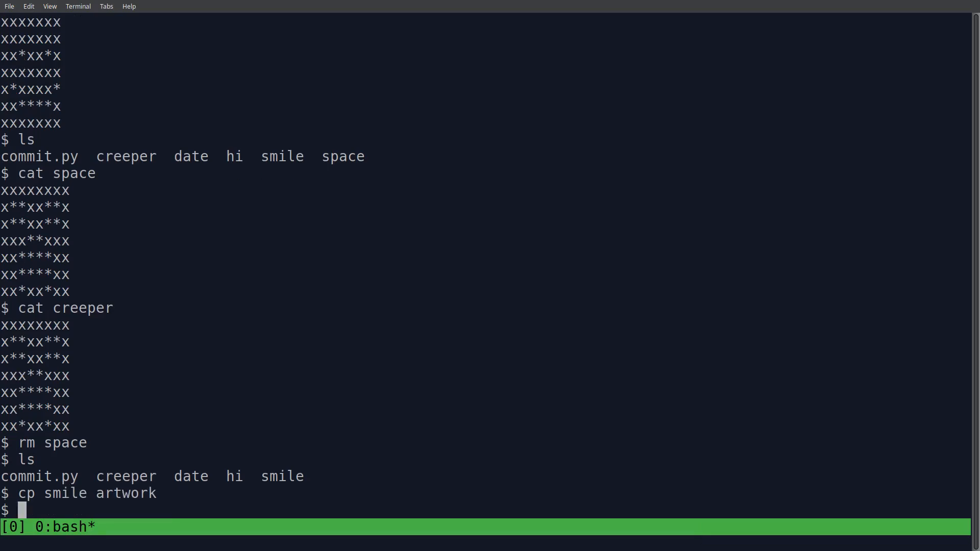
{"action": "type", "text": "."}
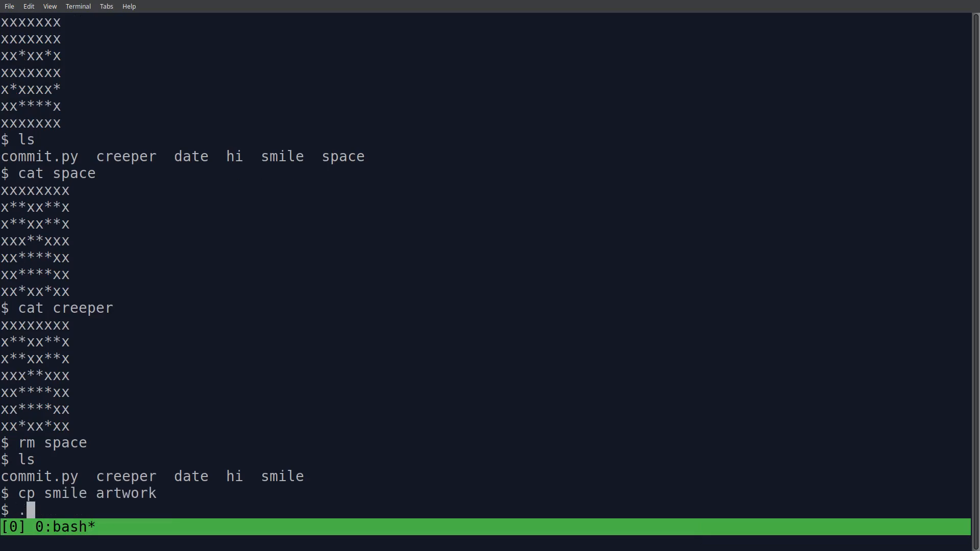
{"action": "type", "text": "python3"}
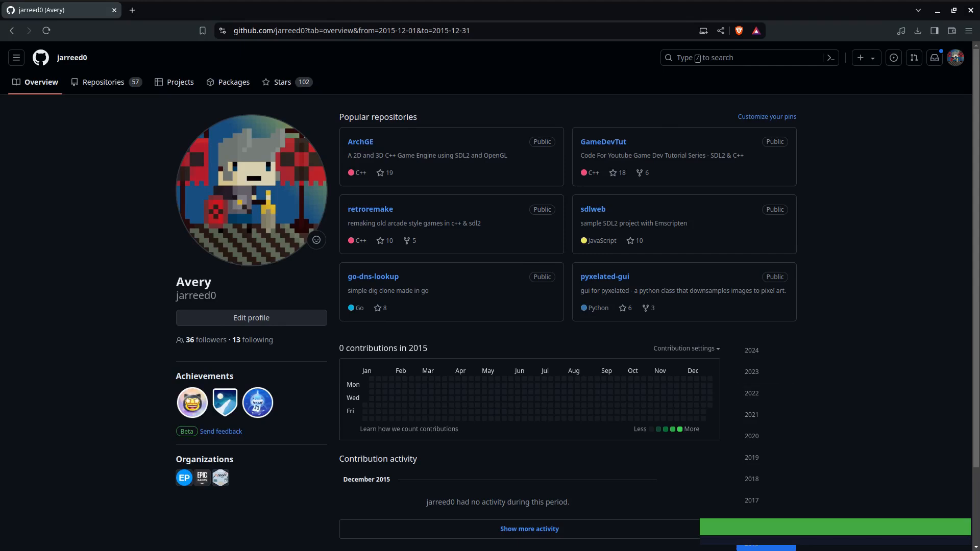
{"action": "mouse_move", "coordinate": [368, 391]}
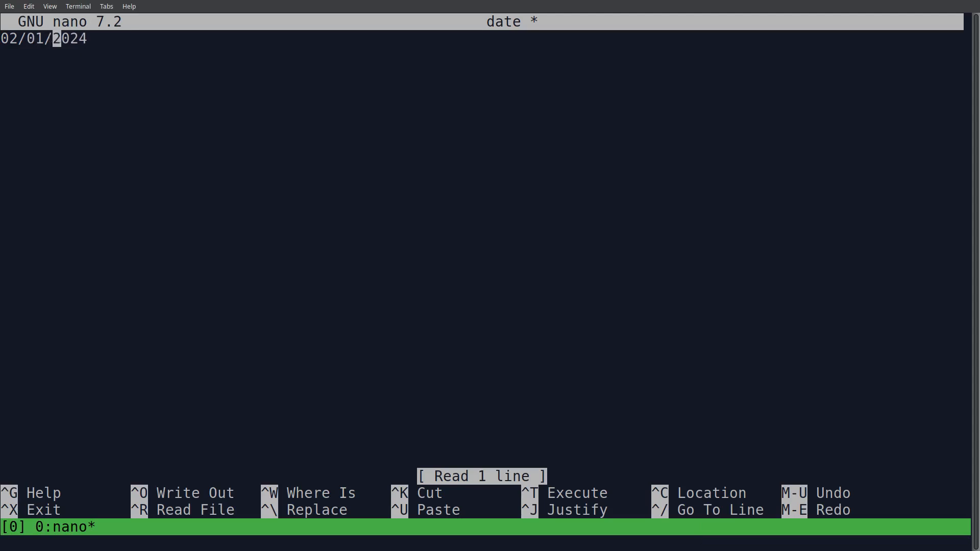
Save the edited date file in nano and confirm to run the commit script.
{"action": "key", "text": "ctrl+o"}
{"action": "type", "text": "python3"}
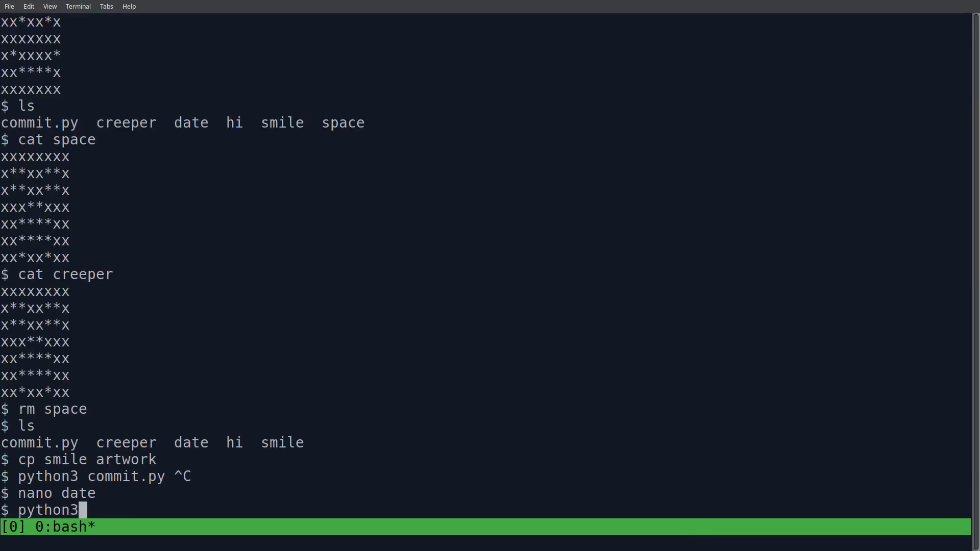
{"action": "type", "text": "git push --set-upstream origin main"}
{"action": "key", "text": "Return"}
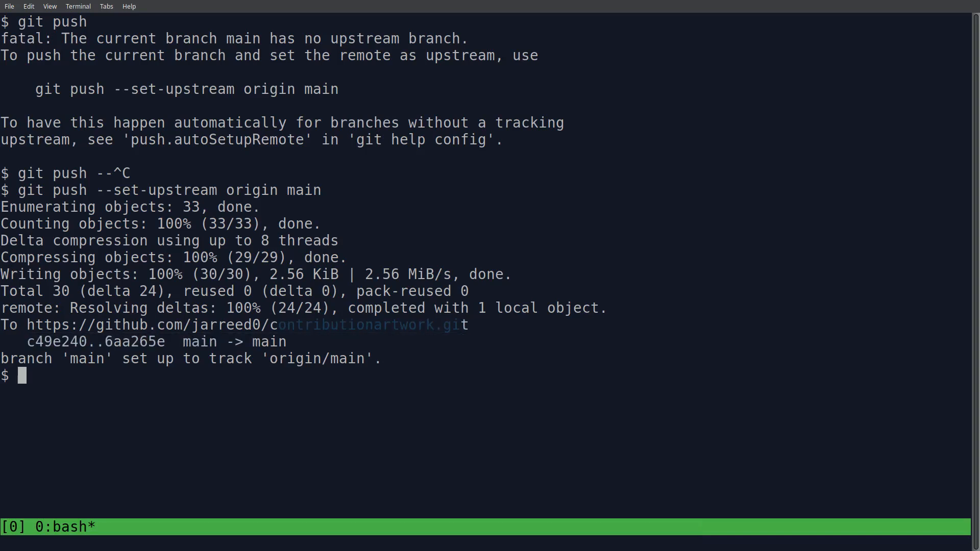
In Brave, view the smiley 2015 graph and open the contributionartwork repository.
{"action": "key", "text": "alt+Tab"}
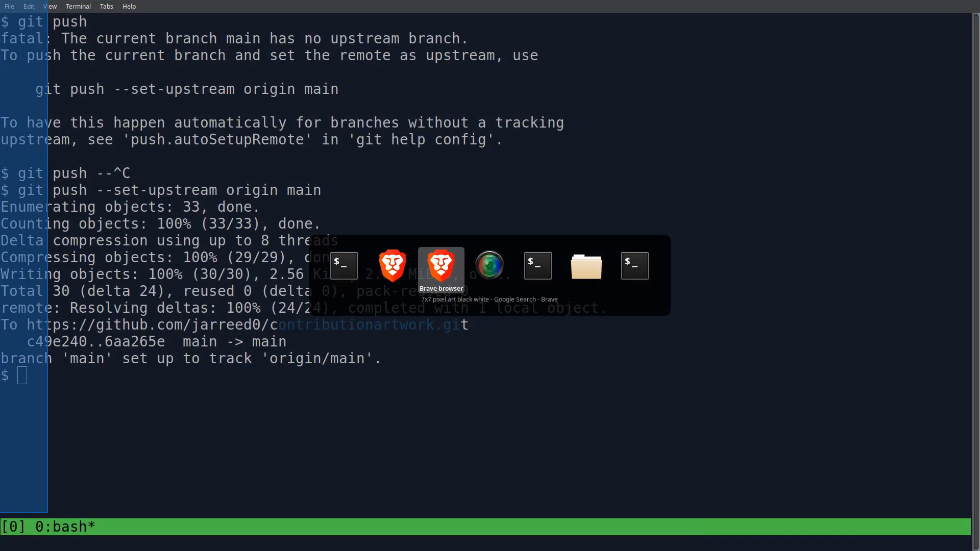
{"action": "left_click", "coordinate": [439, 265]}
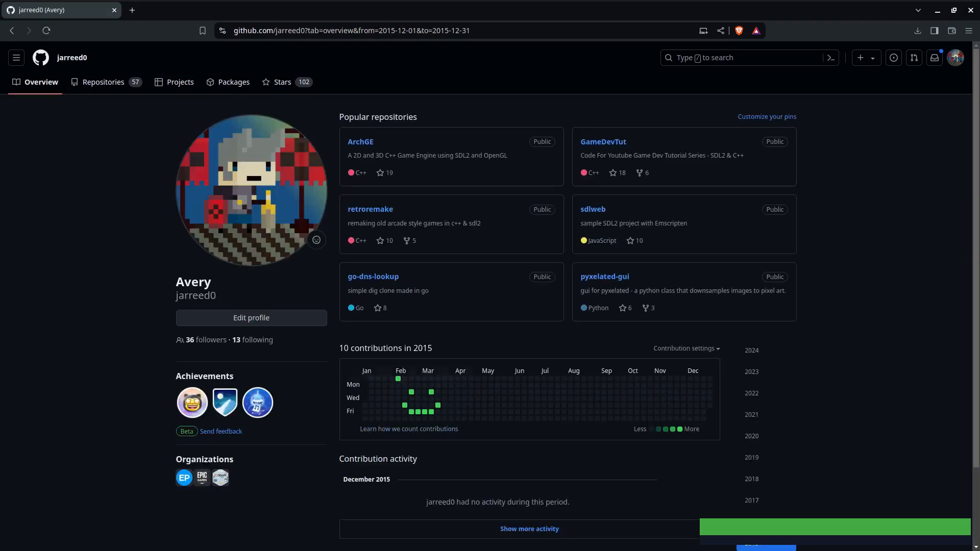
{"action": "mouse_move", "coordinate": [398, 379]}
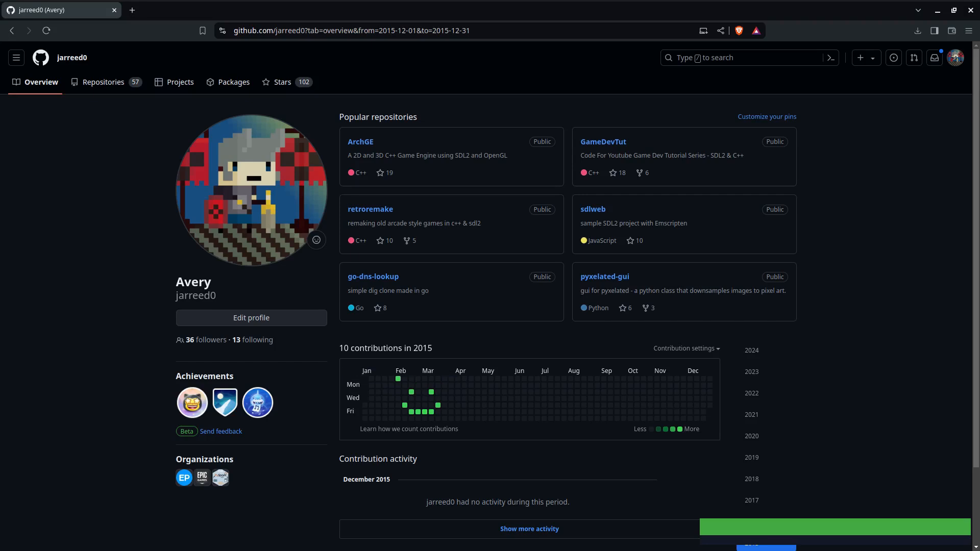
{"action": "scroll", "scroll_direction": "down", "scroll_amount": 3}
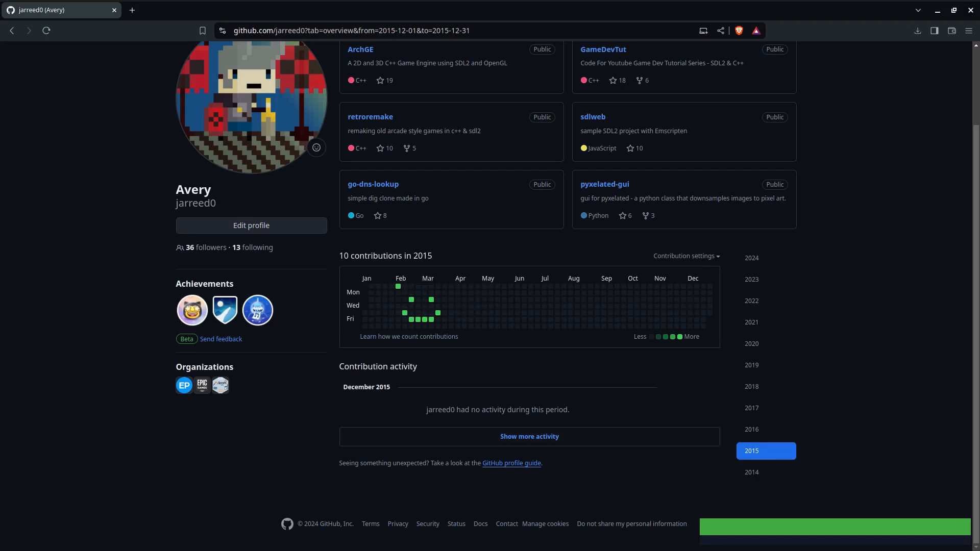
{"action": "mouse_move", "coordinate": [398, 287]}
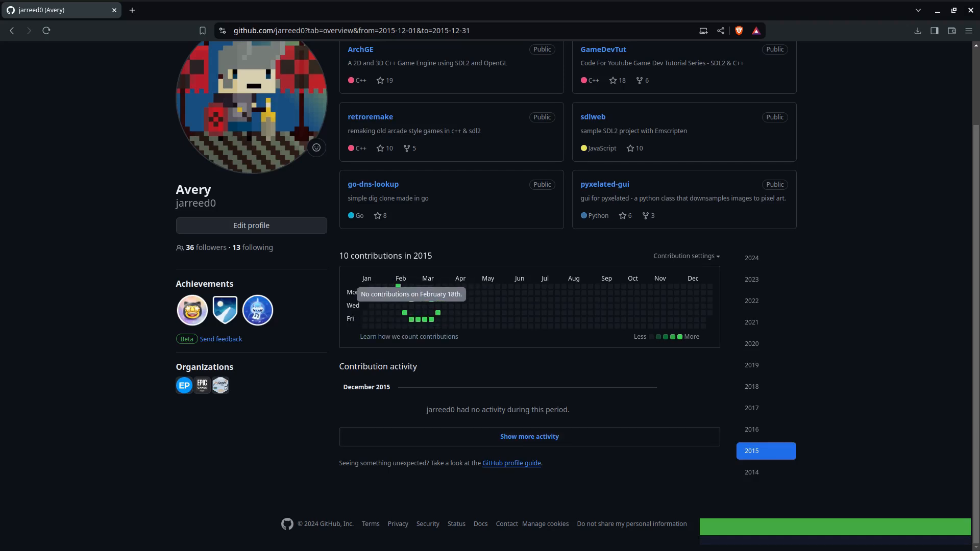
{"action": "mouse_move", "coordinate": [432, 313]}
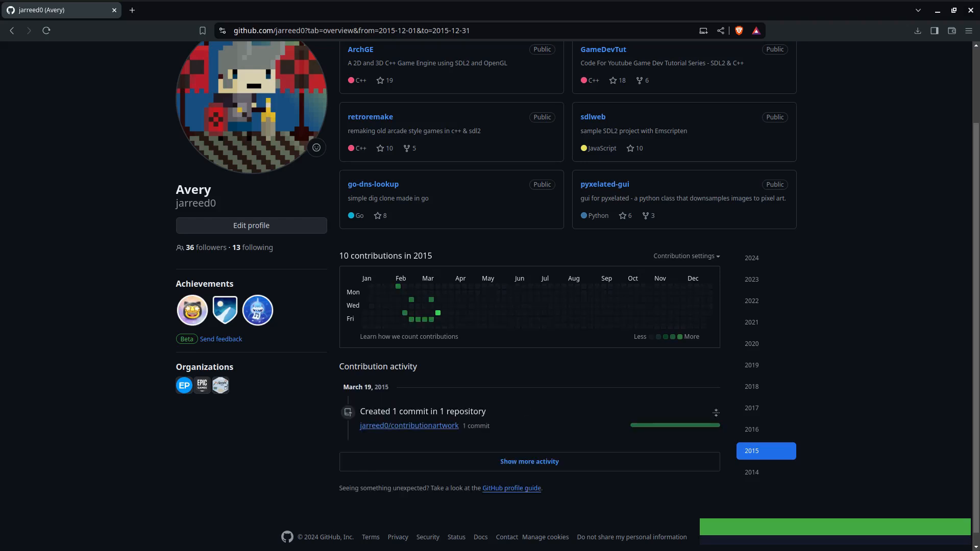
{"action": "left_click", "coordinate": [409, 426]}
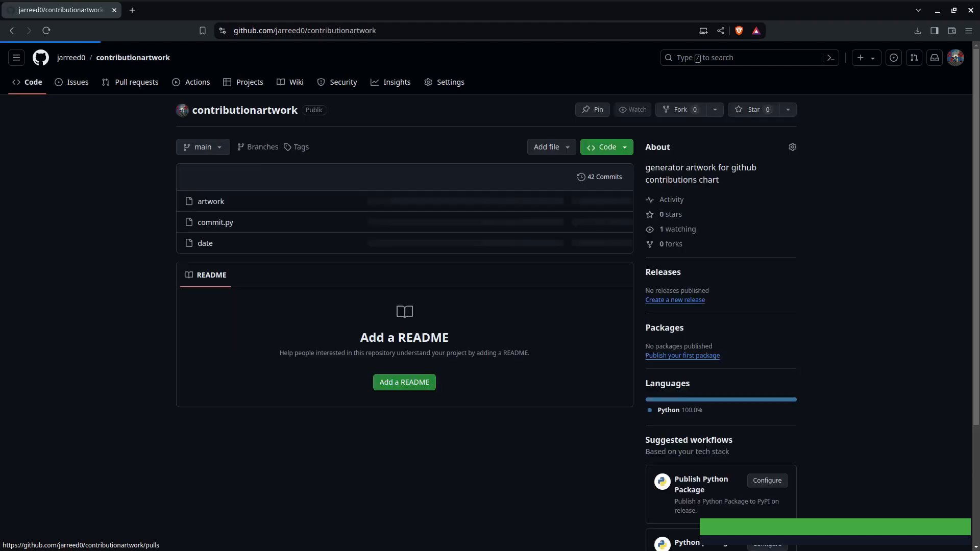
Open the artwork file in the repository, then return to the file list.
{"action": "left_click", "coordinate": [209, 201]}
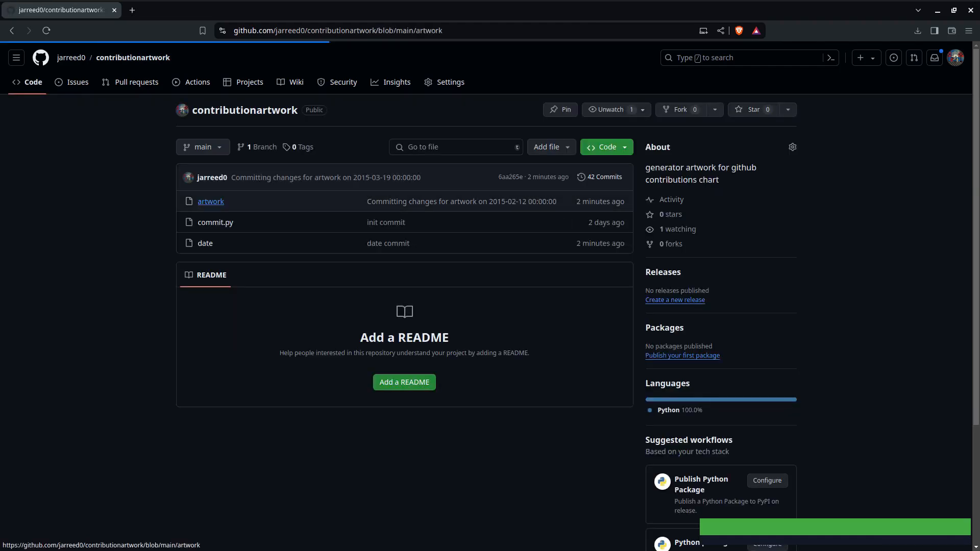
{"action": "left_click", "coordinate": [210, 201]}
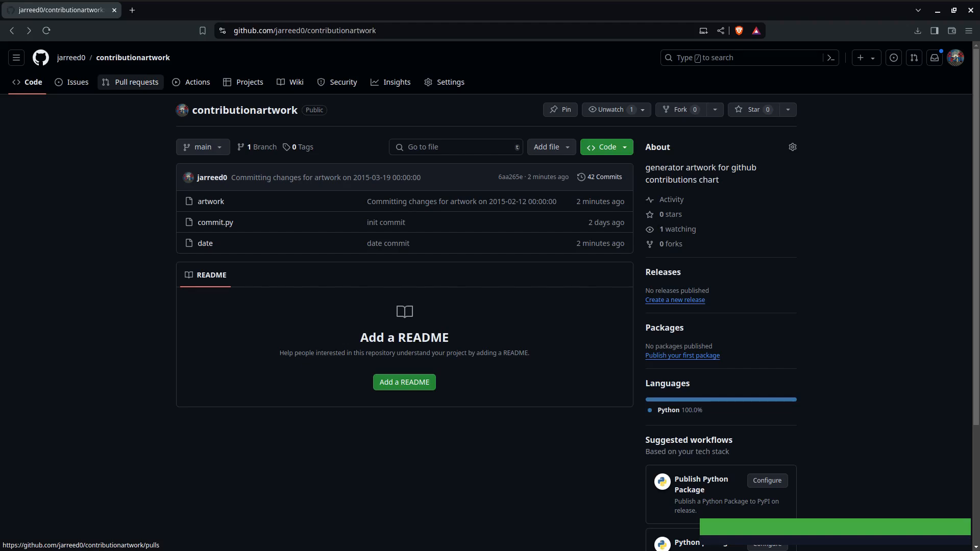
{"action": "mouse_move", "coordinate": [130, 82]}
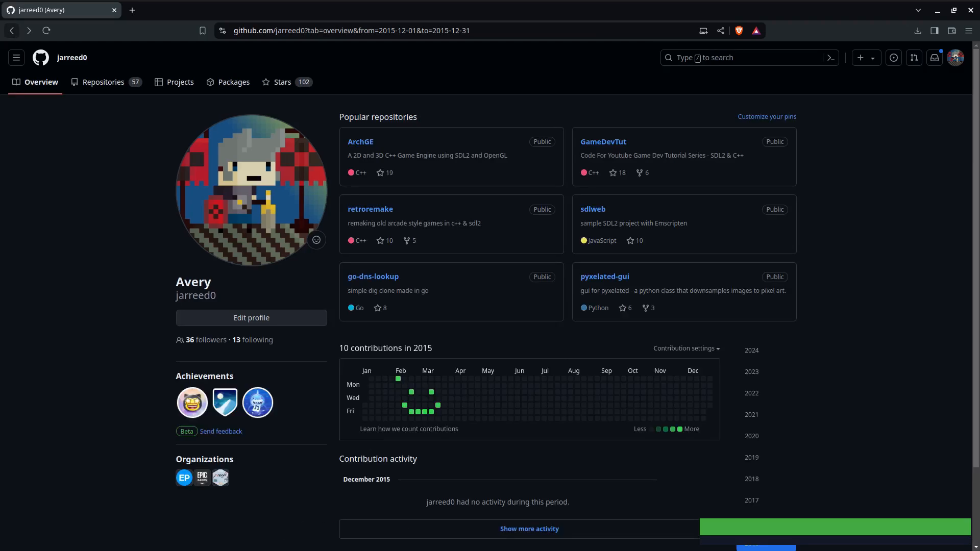
{"action": "mouse_move", "coordinate": [251, 187]}
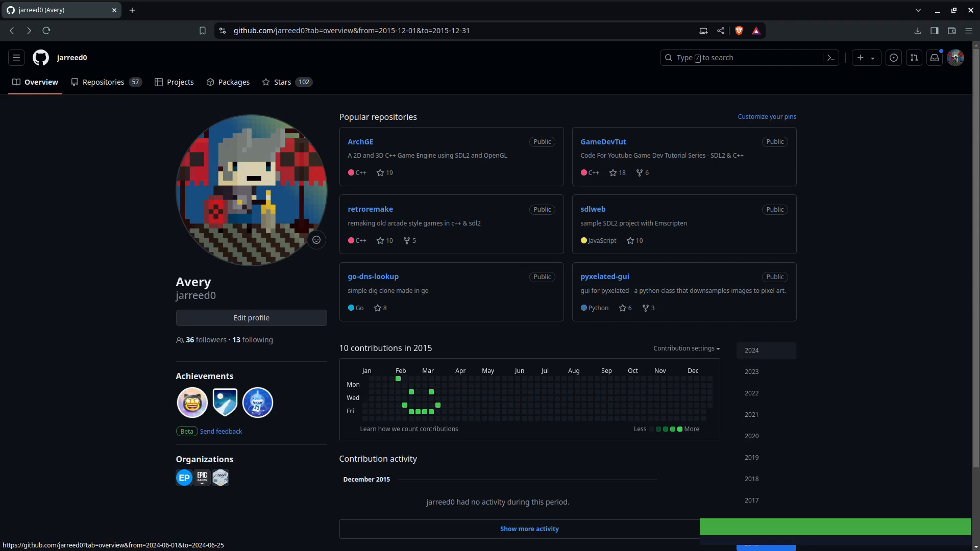
Check the 2014 graph (10 contributions), then switch to 2016 (0 contributions).
{"action": "scroll", "scroll_direction": "down", "scroll_amount": 3}
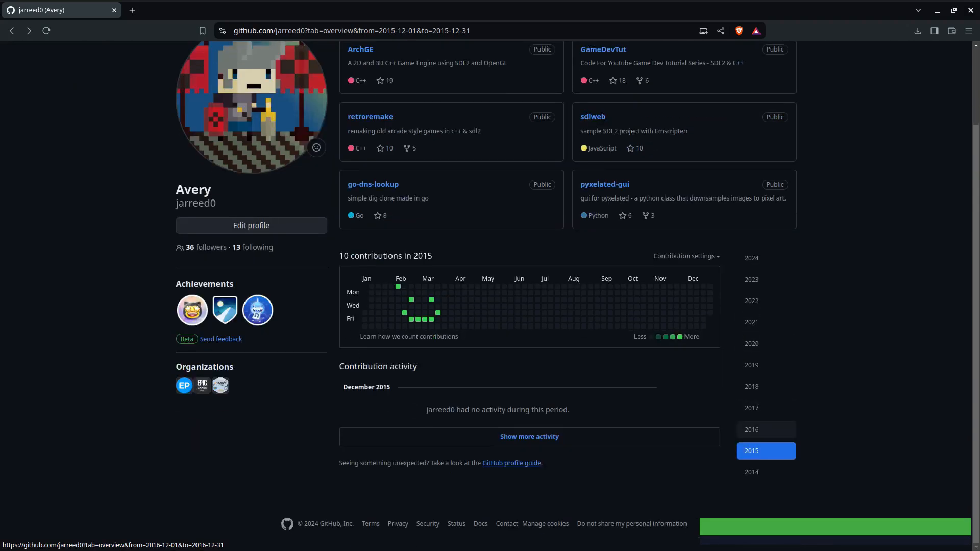
{"action": "left_click", "coordinate": [752, 472]}
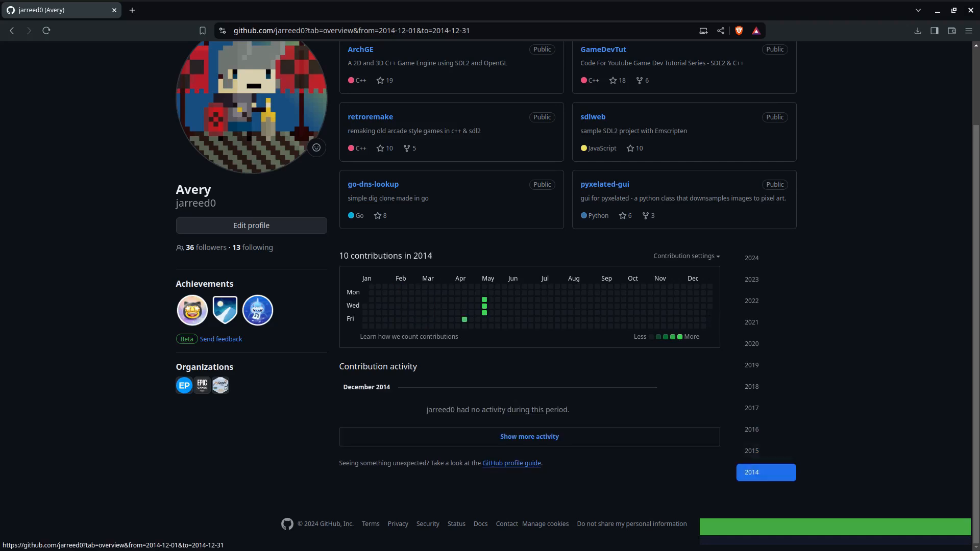
{"action": "left_click", "coordinate": [752, 429]}
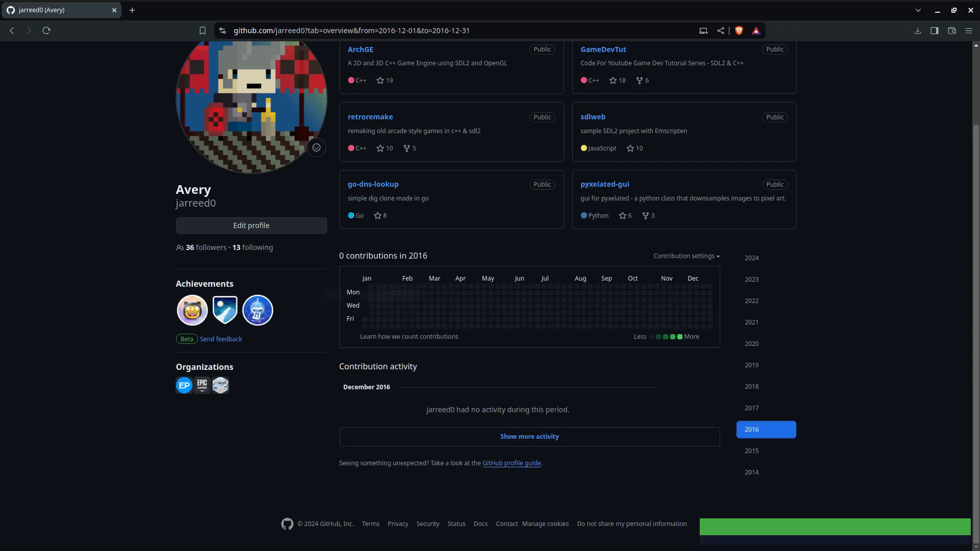